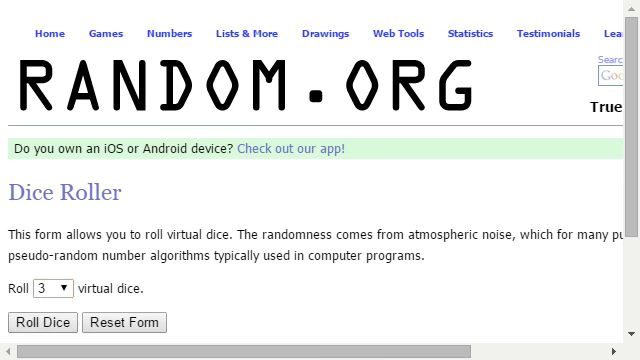
Switch from the Dice Roller to the List Randomizer under Lists & More.
{"action": "left_click", "coordinate": [43, 322]}
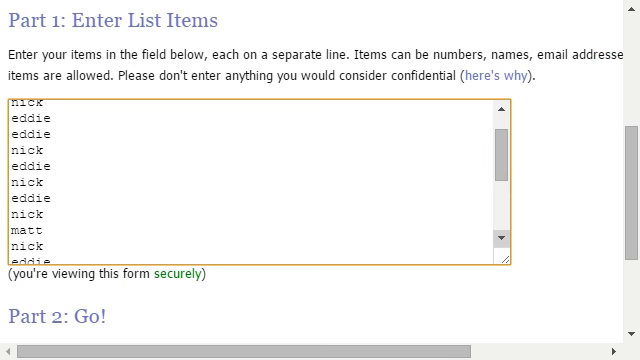
Scroll through the 21 entered names (nick, eddie, matt) down to the Randomize button.
{"action": "scroll", "scroll_direction": "down", "scroll_amount": 3}
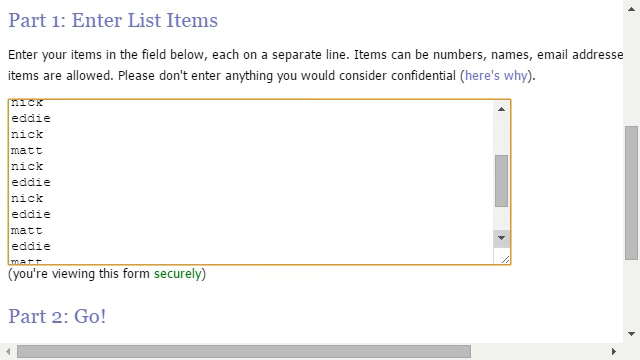
{"action": "scroll", "scroll_direction": "down", "scroll_amount": 3}
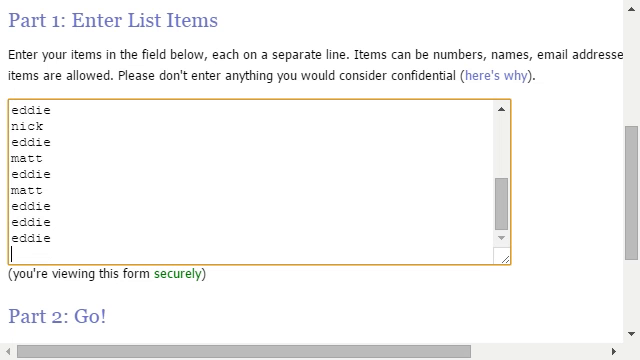
{"action": "scroll", "scroll_direction": "down", "scroll_amount": 3}
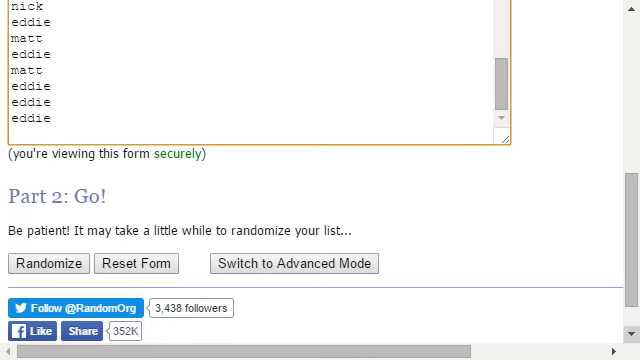
Randomize the list, review the 21 shuffled names, and return to the top.
{"action": "scroll", "scroll_direction": "down", "scroll_amount": 3}
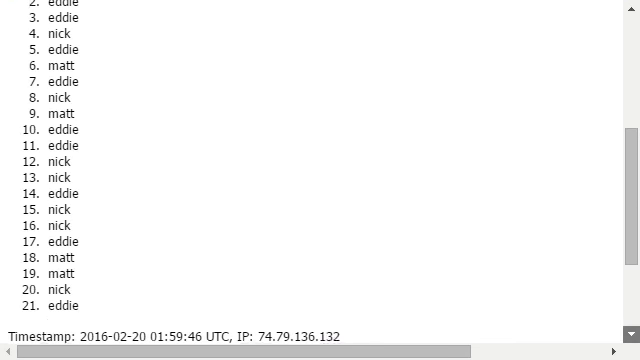
{"action": "scroll", "scroll_direction": "down", "scroll_amount": 3}
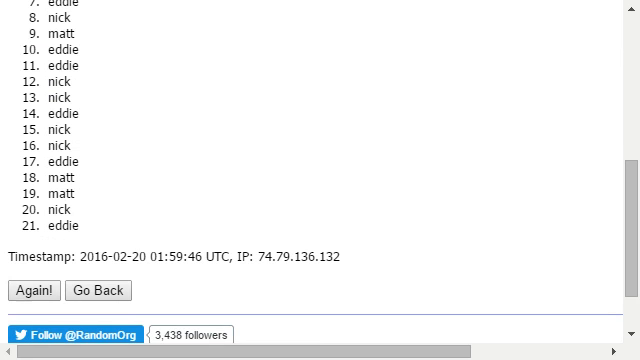
{"action": "scroll", "scroll_direction": "up", "scroll_amount": 3}
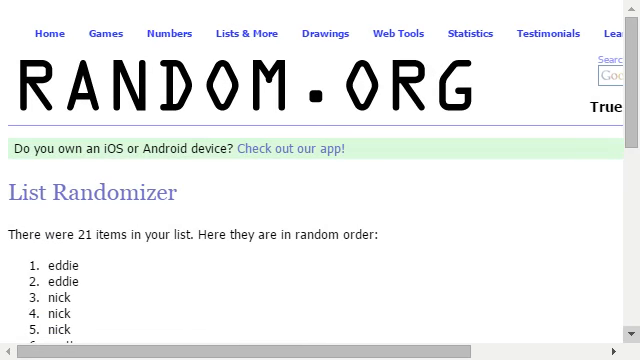
Reshuffle with Again! repeatedly, reviewing each order, until five randomizations are reported.
{"action": "scroll", "scroll_direction": "down", "scroll_amount": 3}
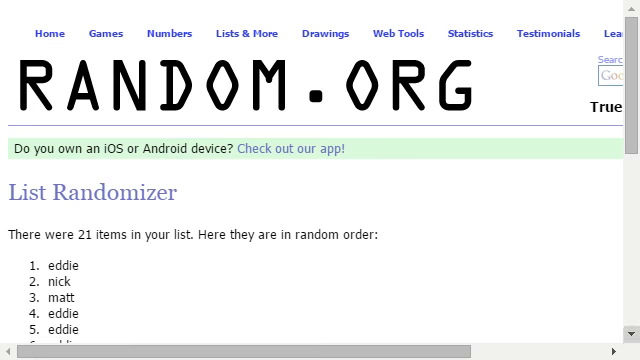
{"action": "scroll", "scroll_direction": "down", "scroll_amount": 3}
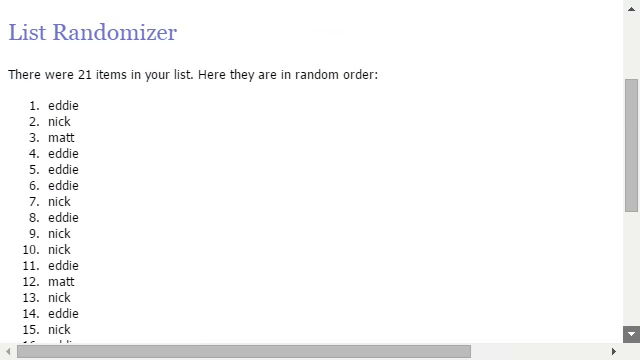
{"action": "scroll", "scroll_direction": "down", "scroll_amount": 3}
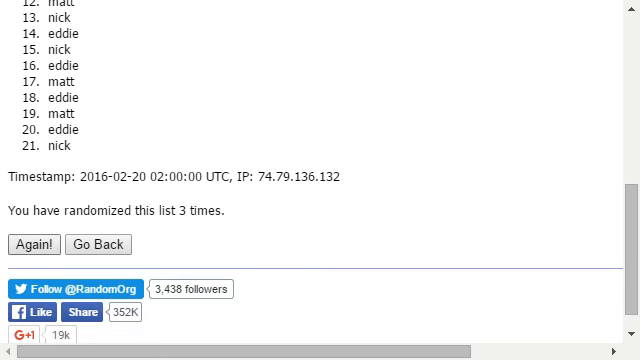
{"action": "scroll", "scroll_direction": "up", "scroll_amount": 3}
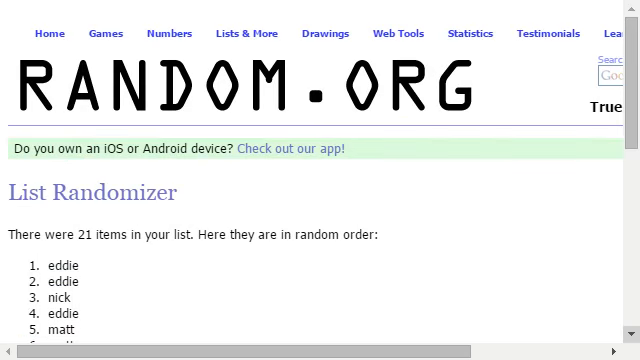
{"action": "scroll", "scroll_direction": "down", "scroll_amount": 3}
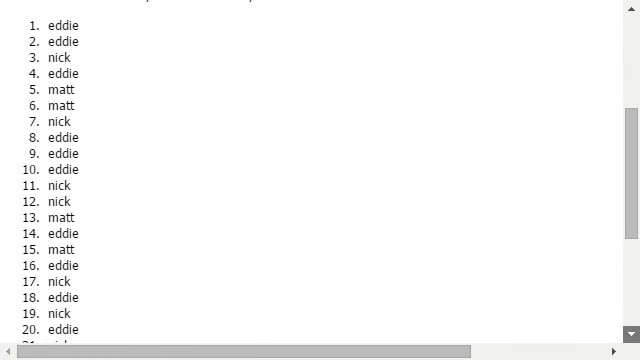
{"action": "scroll", "scroll_direction": "down", "scroll_amount": 3}
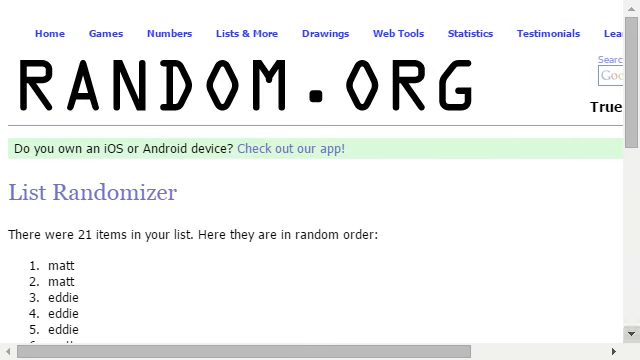
{"action": "scroll", "scroll_direction": "down", "scroll_amount": 3}
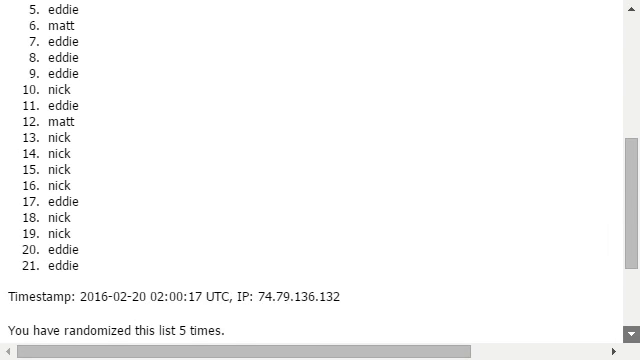
{"action": "scroll", "scroll_direction": "down", "scroll_amount": 3}
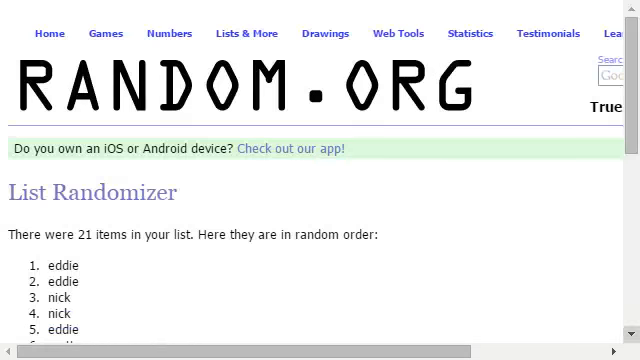
Keep reshuffling and reviewing until the page reports 10 randomizations with nick first.
{"action": "scroll", "scroll_direction": "down", "scroll_amount": 3}
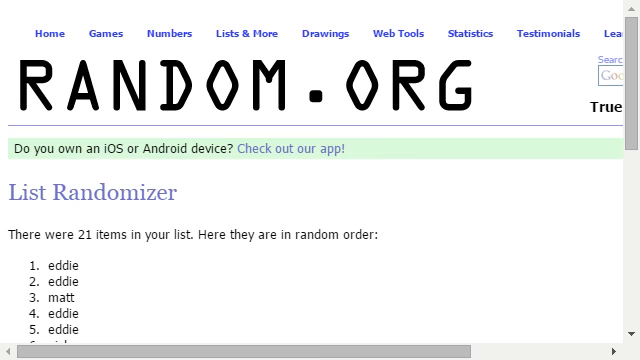
{"action": "scroll", "scroll_direction": "down", "scroll_amount": 3}
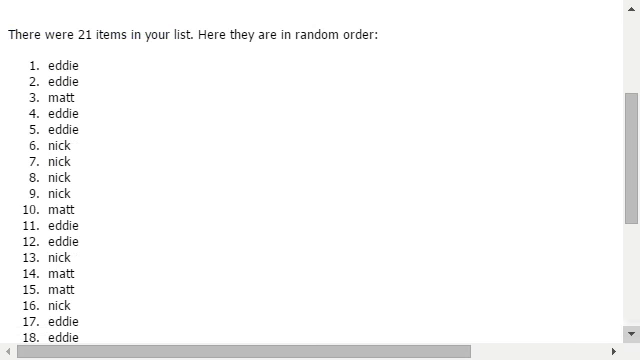
{"action": "scroll", "scroll_direction": "down", "scroll_amount": 3}
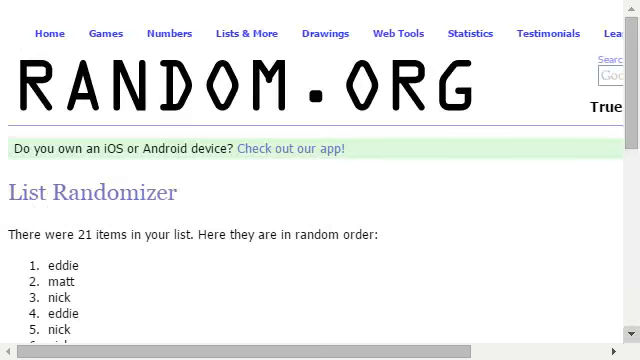
{"action": "scroll", "scroll_direction": "down", "scroll_amount": 3}
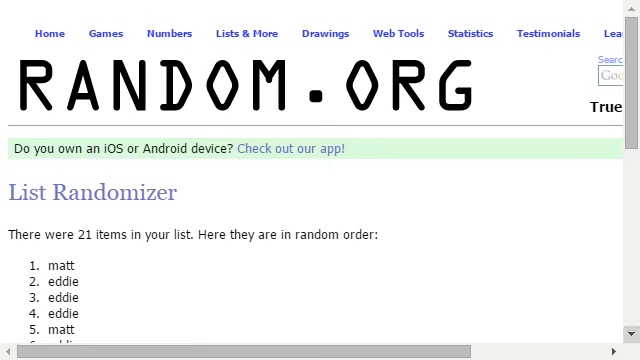
{"action": "scroll", "scroll_direction": "down", "scroll_amount": 3}
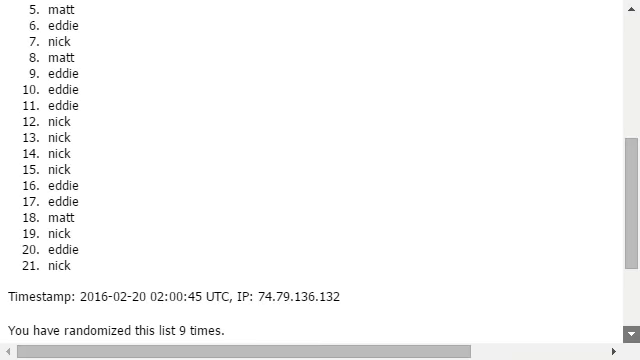
{"action": "scroll", "scroll_direction": "down", "scroll_amount": 3}
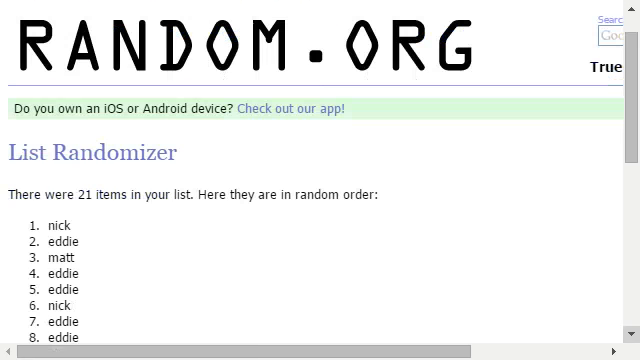
{"action": "scroll", "scroll_direction": "down", "scroll_amount": 3}
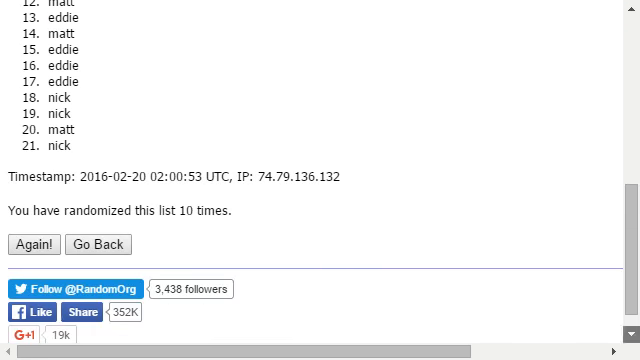